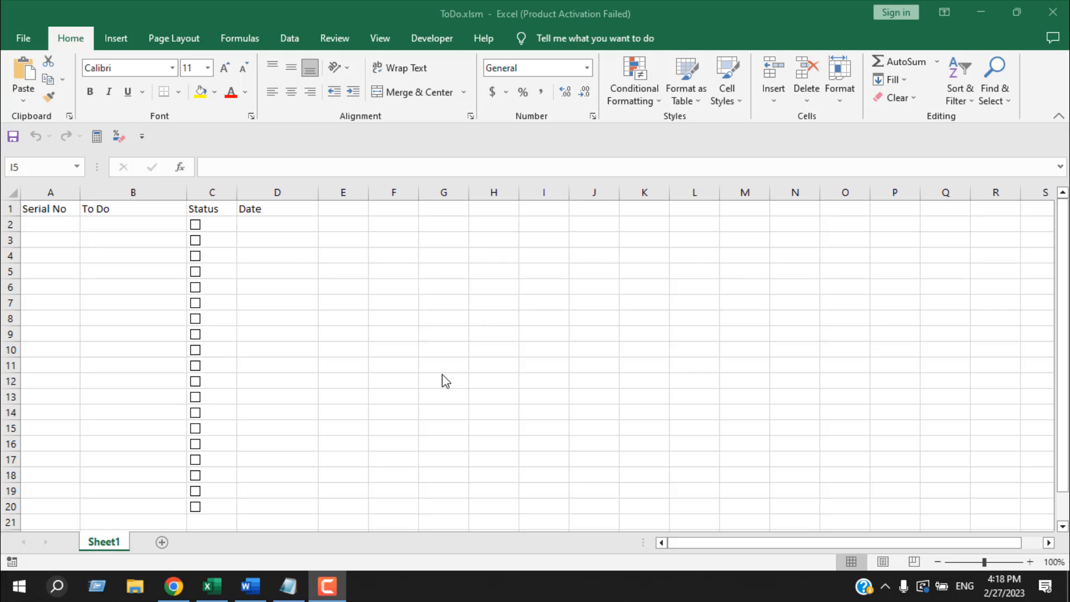
# Step: Enter task Movie in B2 and tick its C2 checkbox, stamping 2/27/2023 16:18
pyautogui.click(544, 271)
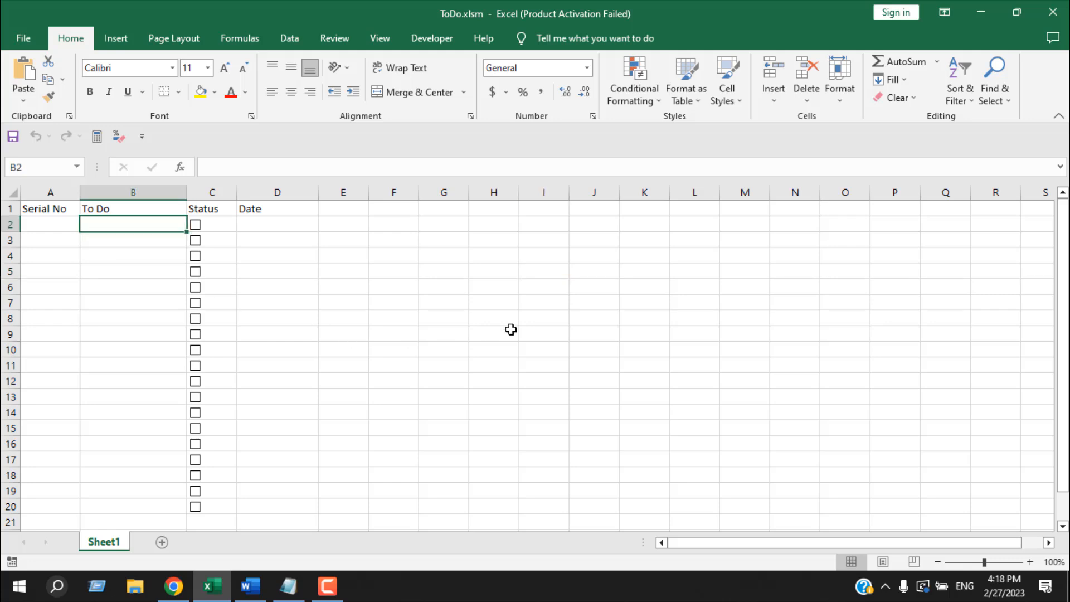
pyautogui.moveTo(524, 314)
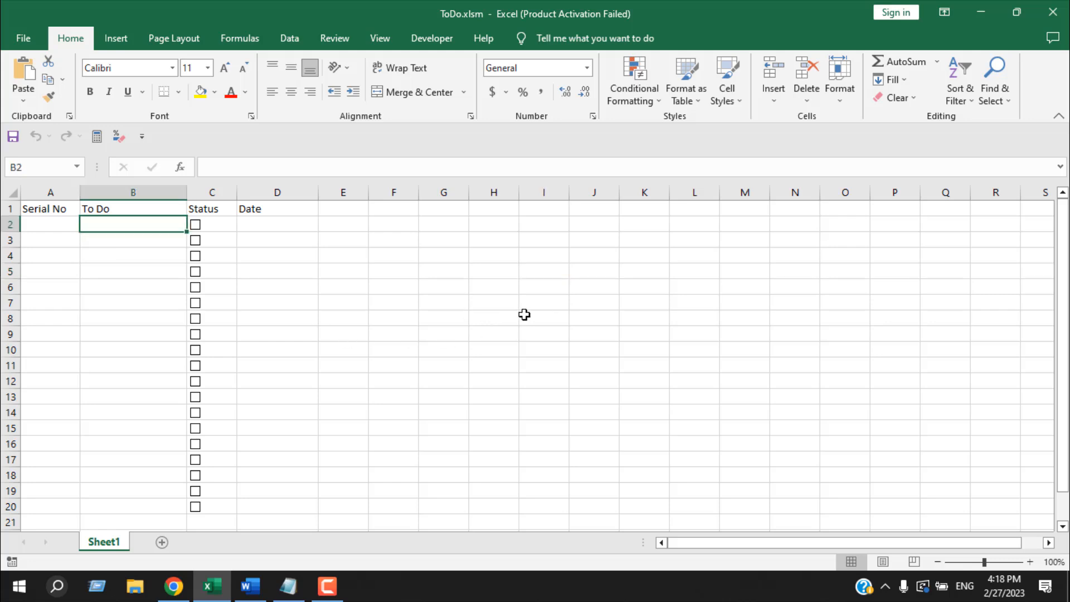
pyautogui.moveTo(207, 254)
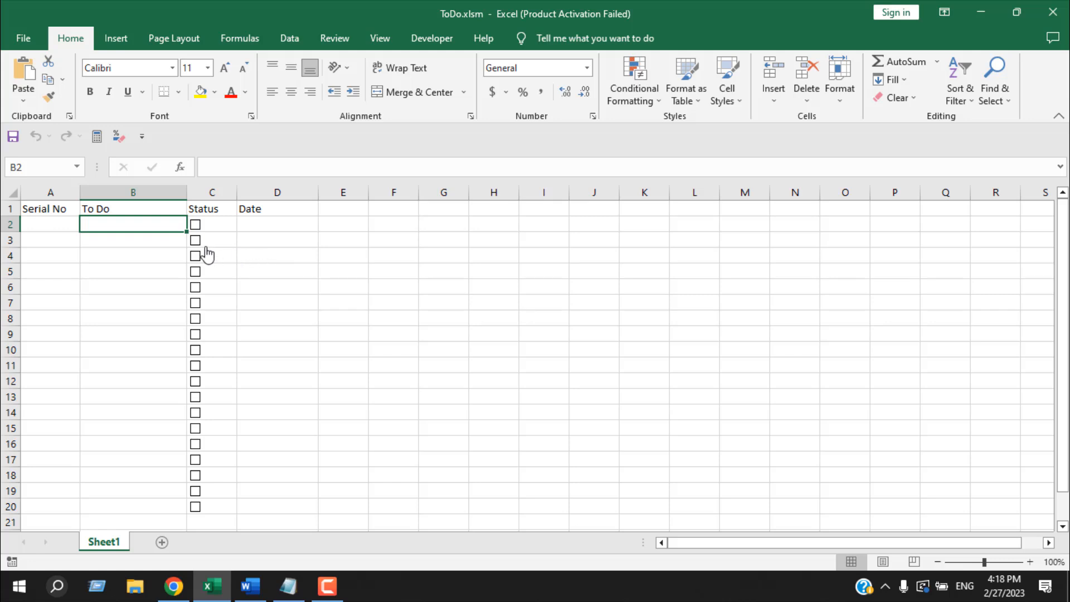
pyautogui.scroll(-3)
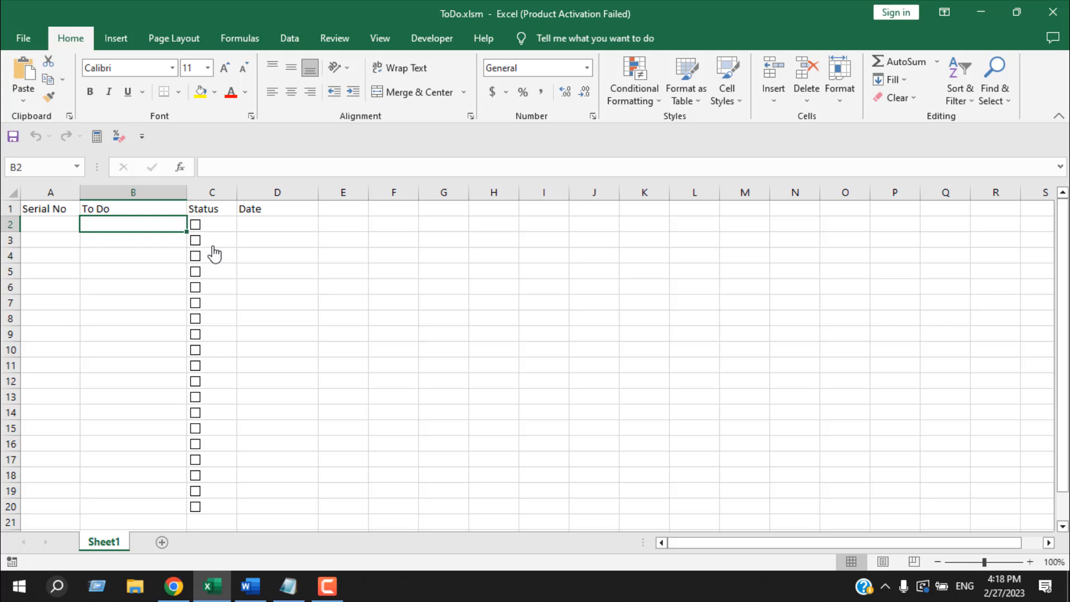
pyautogui.moveTo(220, 237)
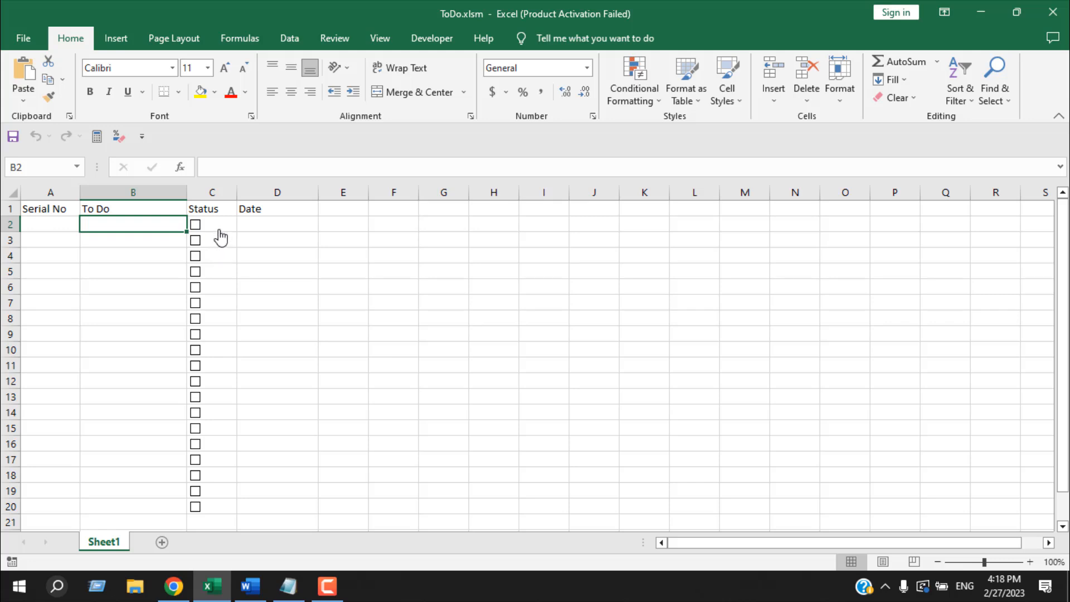
pyautogui.moveTo(257, 220)
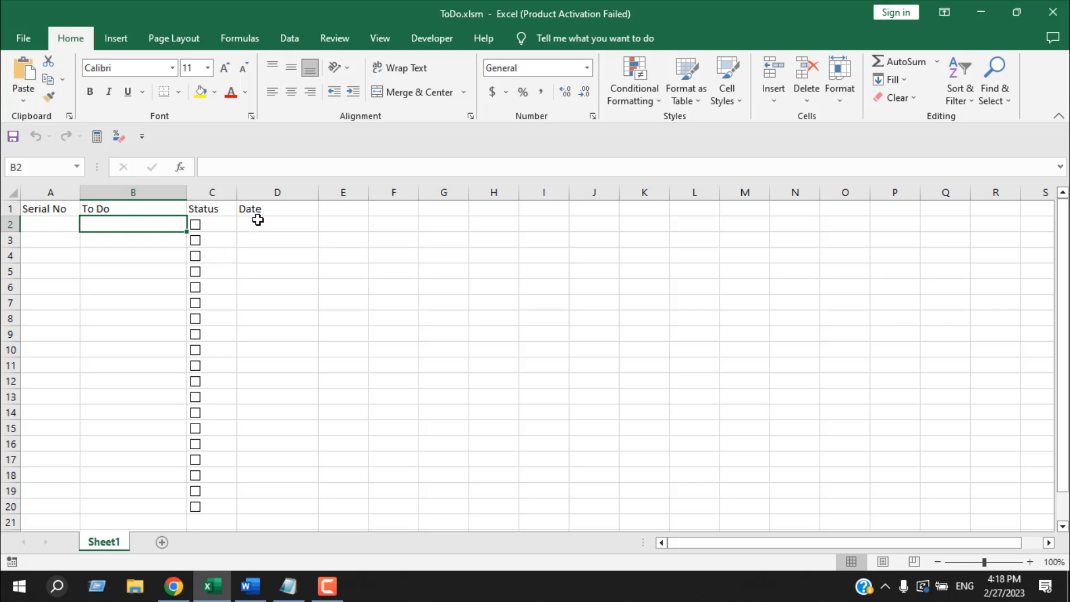
pyautogui.click(277, 224)
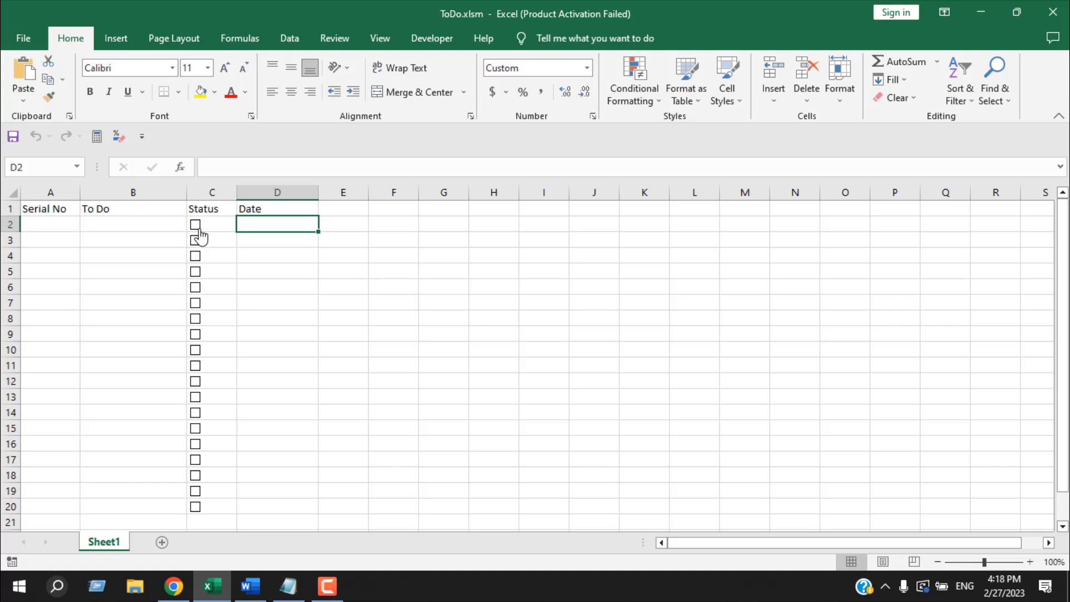
pyautogui.click(132, 224)
pyautogui.write('Movie')
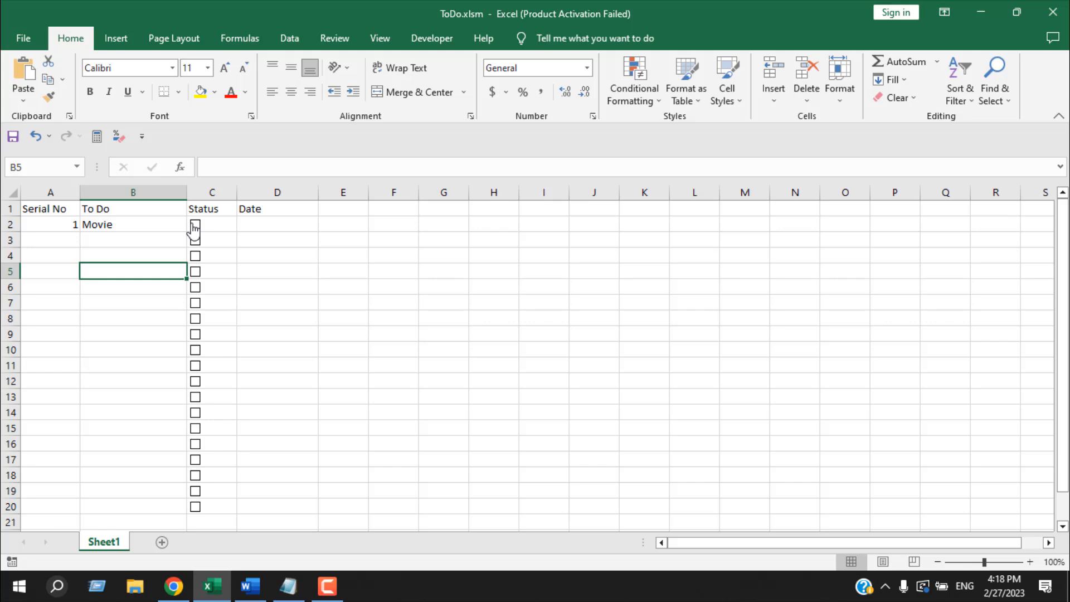
pyautogui.click(195, 225)
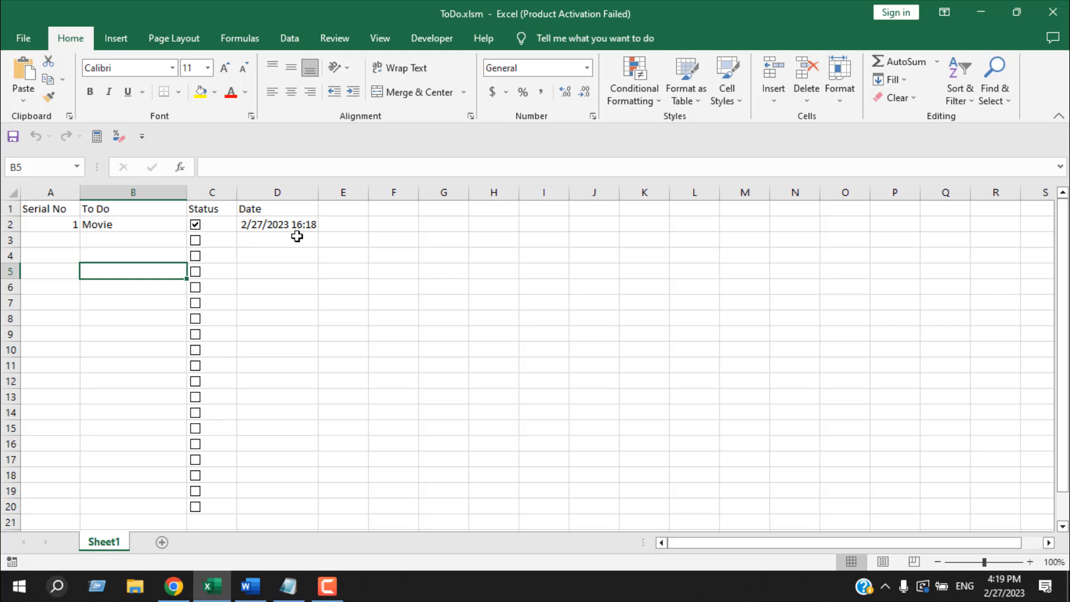
pyautogui.moveTo(280, 229)
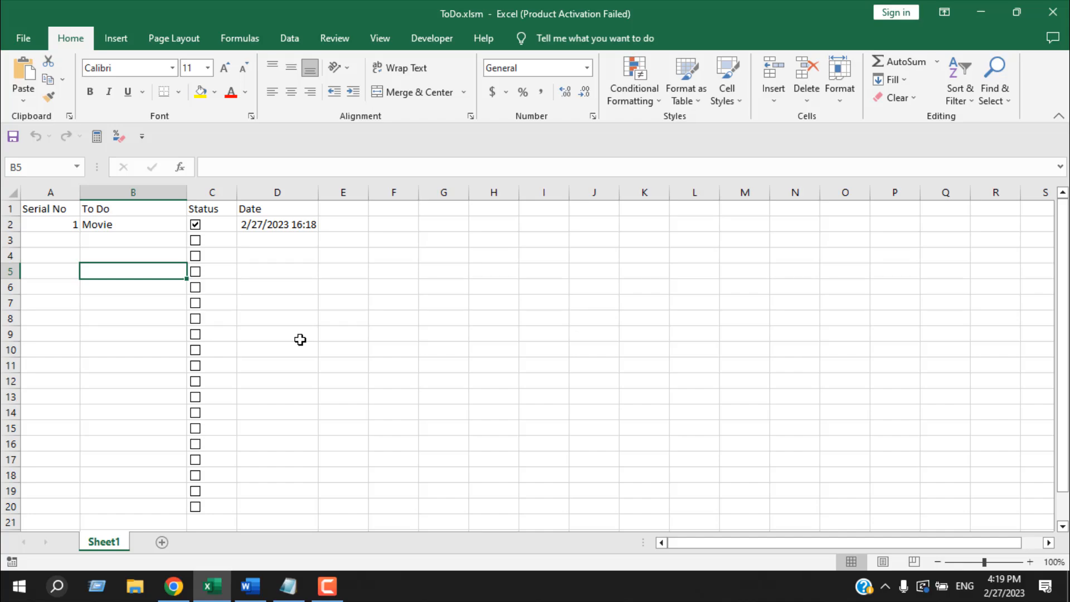
# Step: Show the Developer tab and inspect A3's formula =IF(B3<>"",COUNTA($B$2:B3),""), then select B3
pyautogui.click(432, 39)
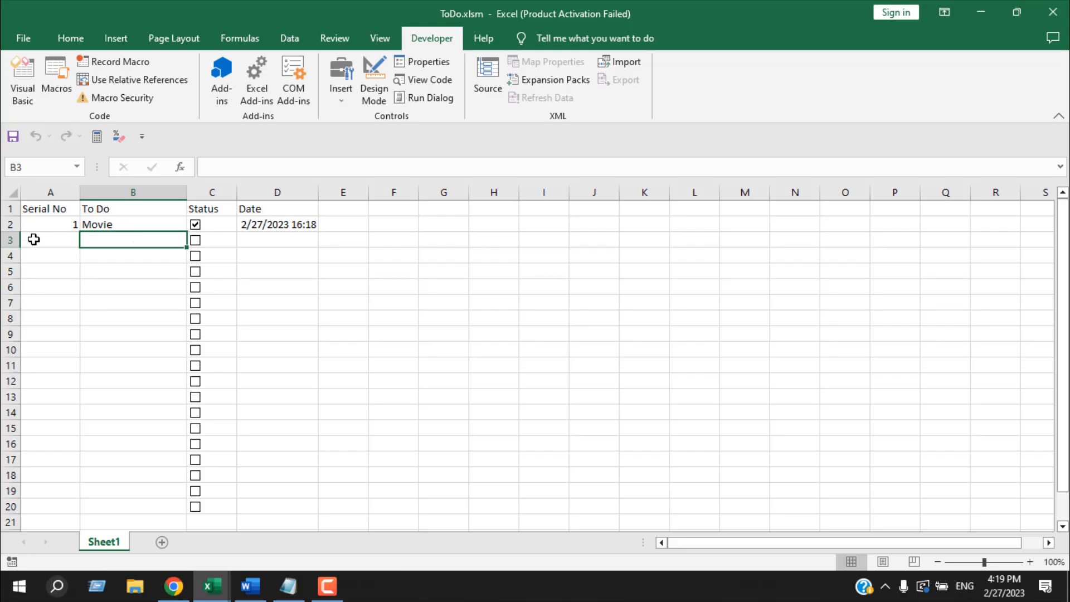
pyautogui.click(49, 240)
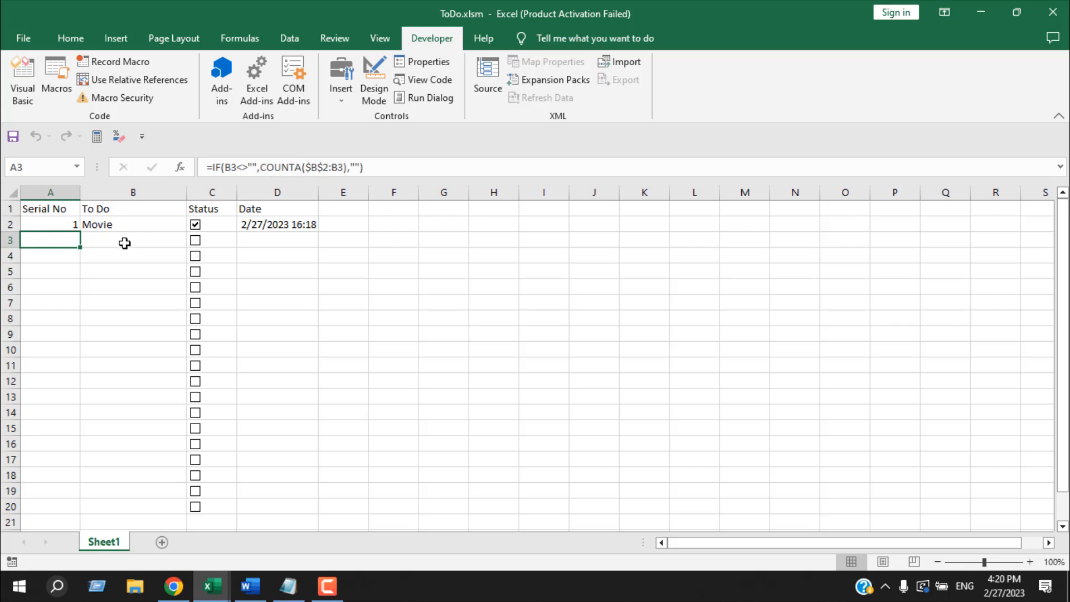
pyautogui.click(133, 240)
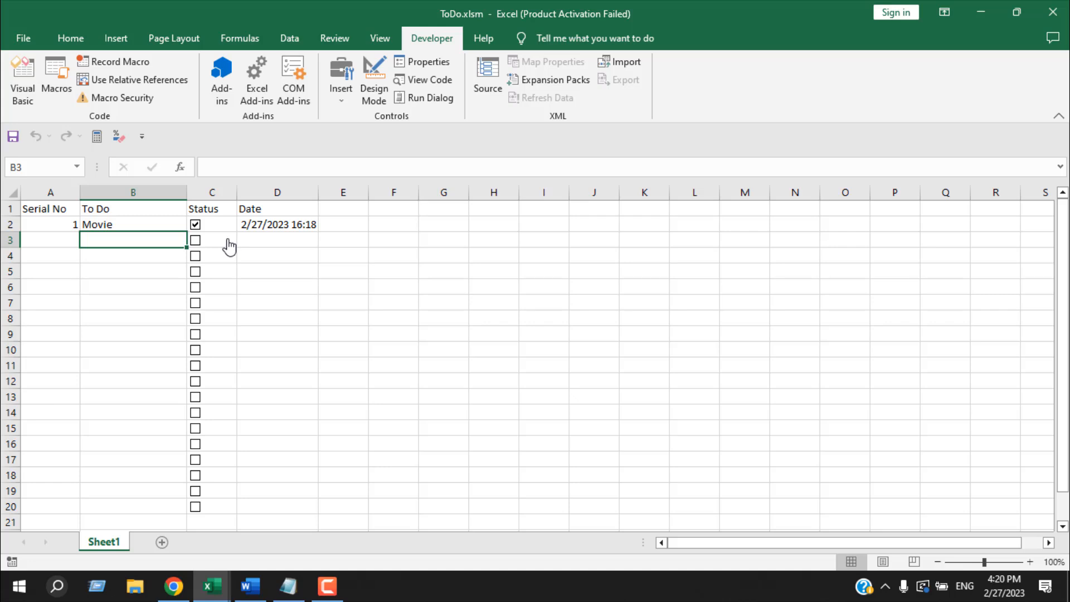
# Step: Select C21:C34 and run the AddCheckBoxes macro to add checkboxes there
pyautogui.scroll(-3)
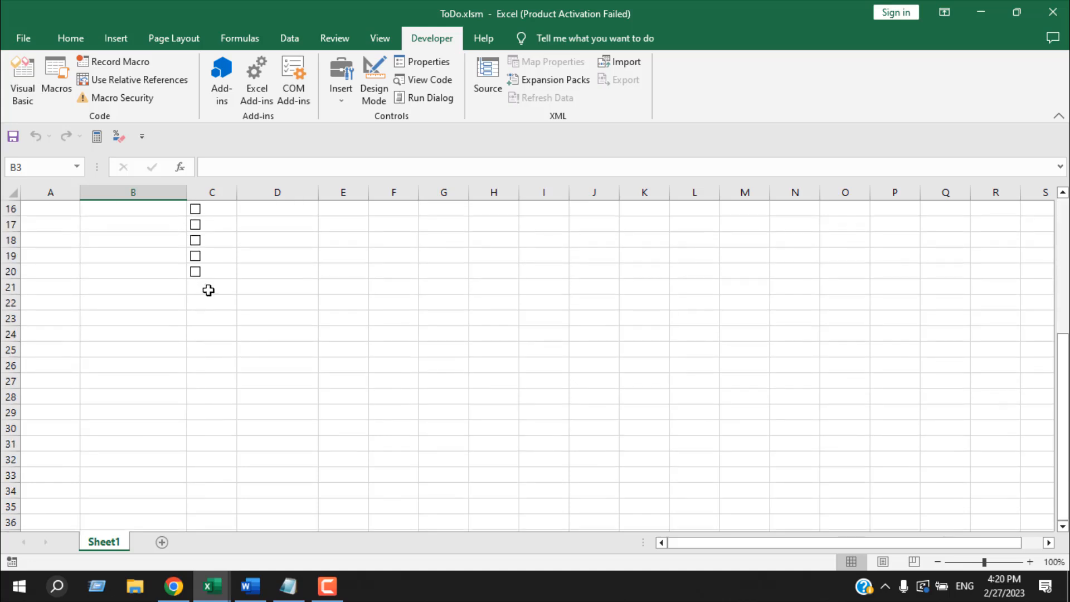
pyautogui.click(212, 286)
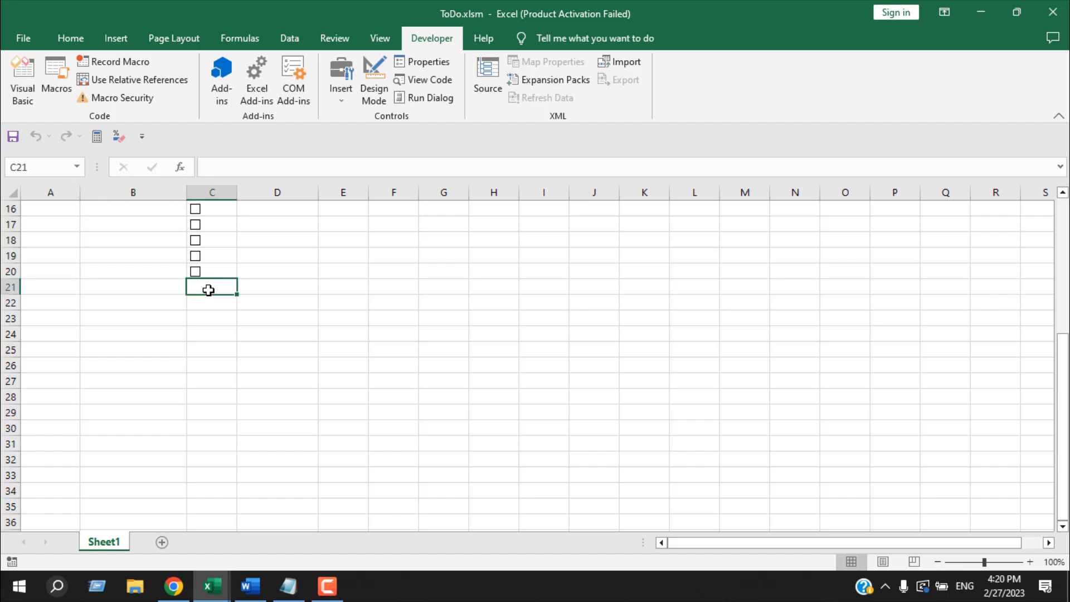
pyautogui.moveTo(212, 288); pyautogui.dragTo(212, 492)
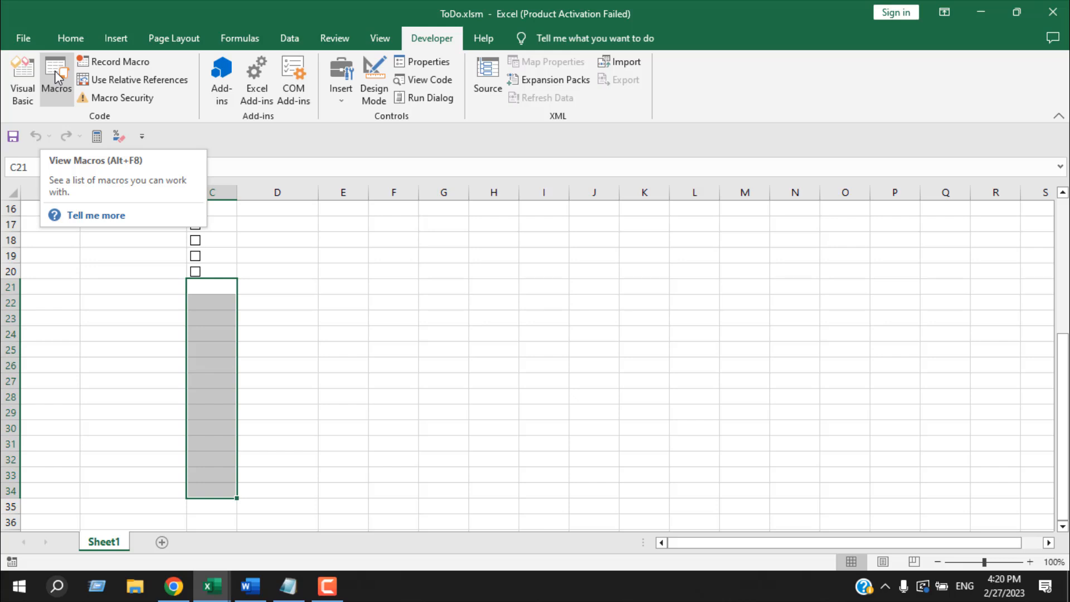
pyautogui.click(56, 81)
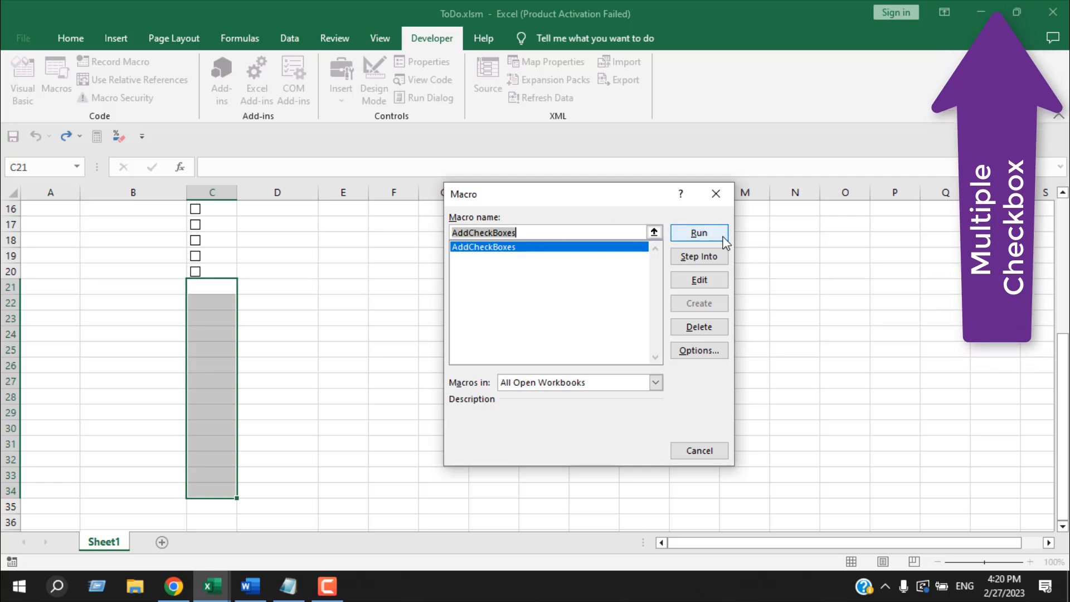
pyautogui.click(698, 233)
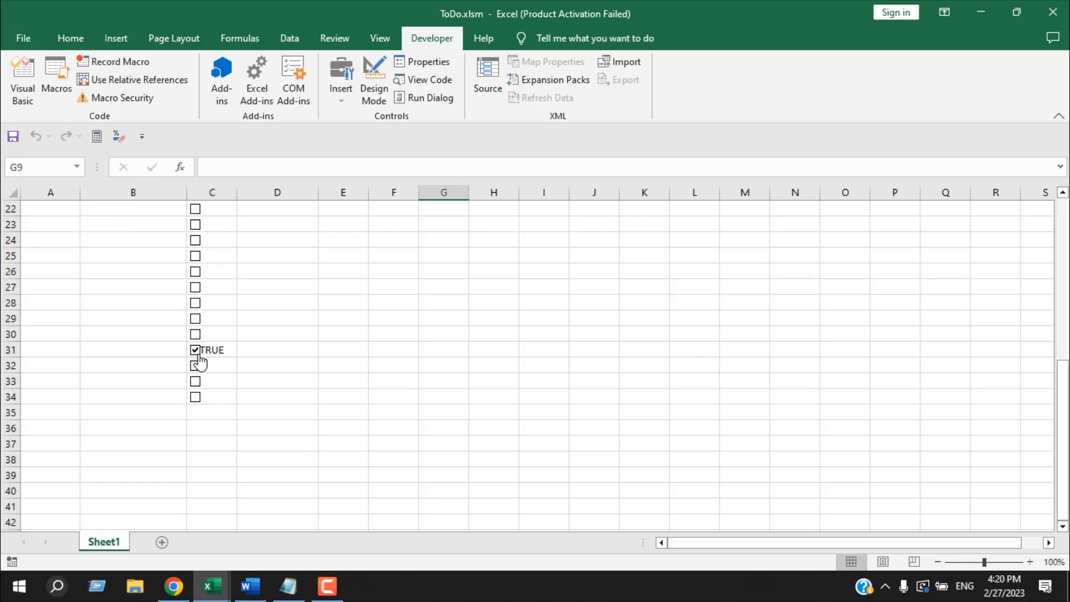
# Step: Toggle the row 31 checkbox off and untick Movie's status box, clearing its date
pyautogui.click(195, 350)
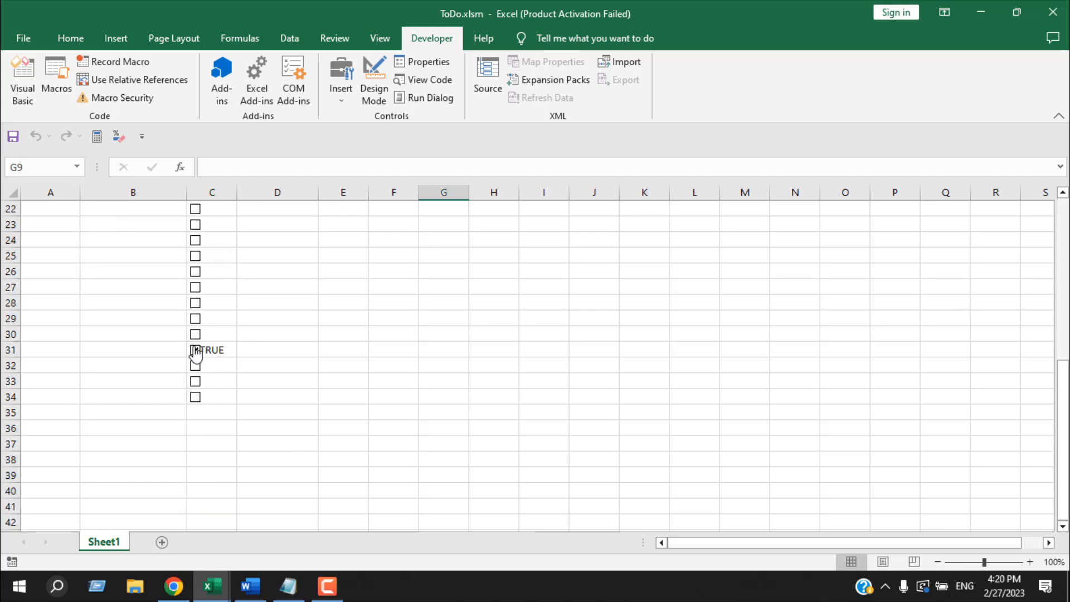
pyautogui.click(194, 350)
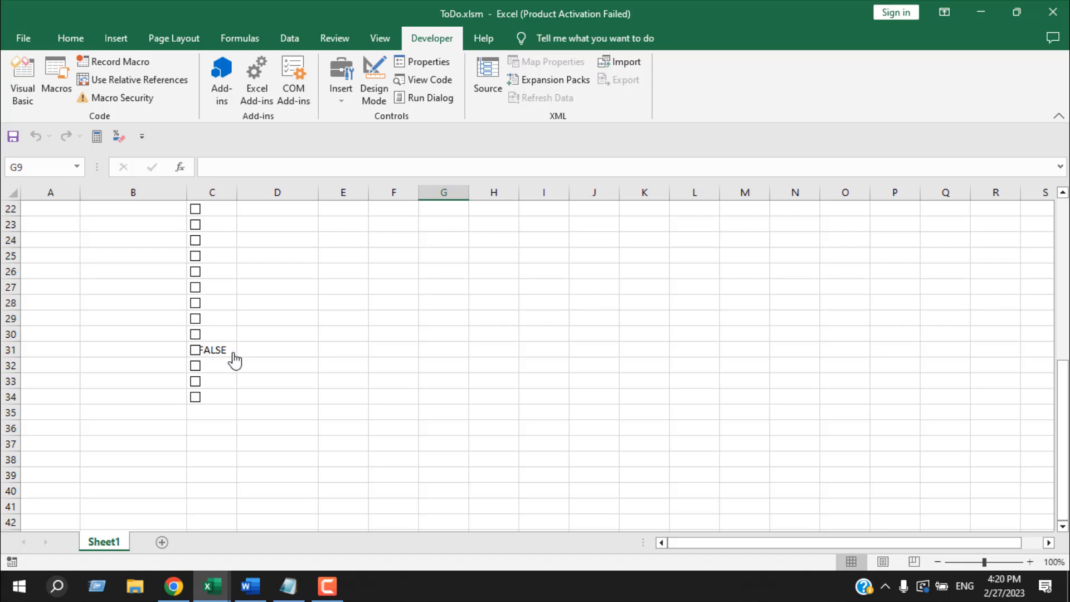
pyautogui.scroll(3)
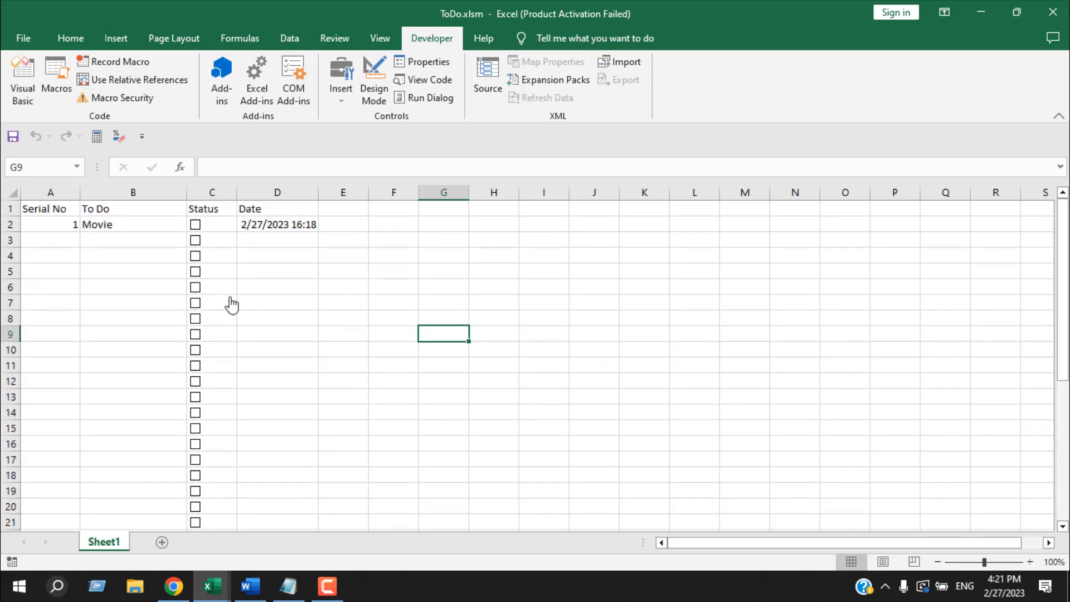
pyautogui.click(195, 224)
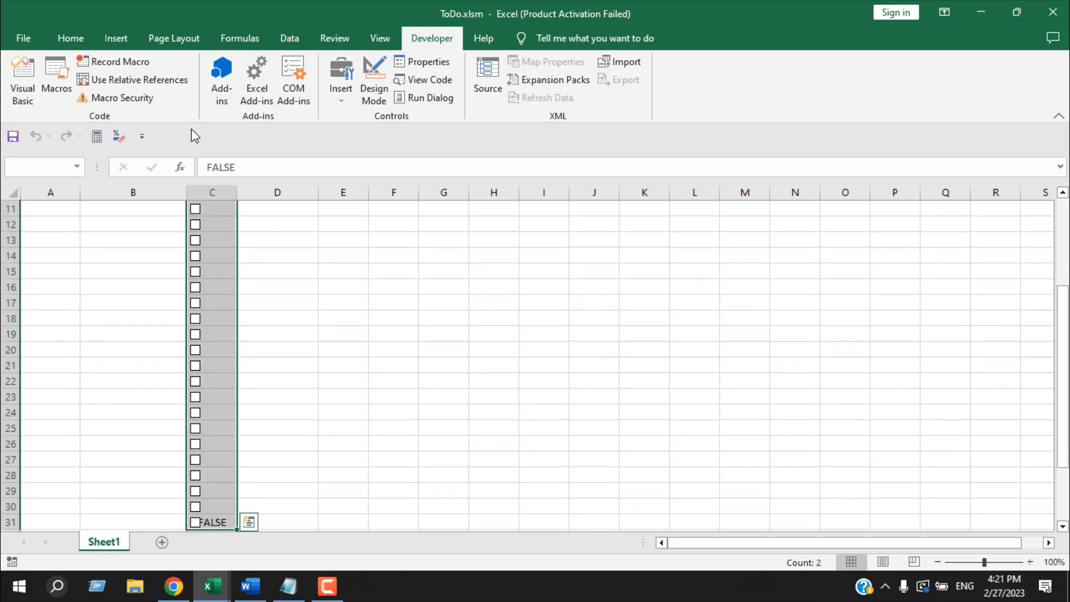
# Step: Return to the Home tab and review the serial-number formula in A2
pyautogui.click(70, 38)
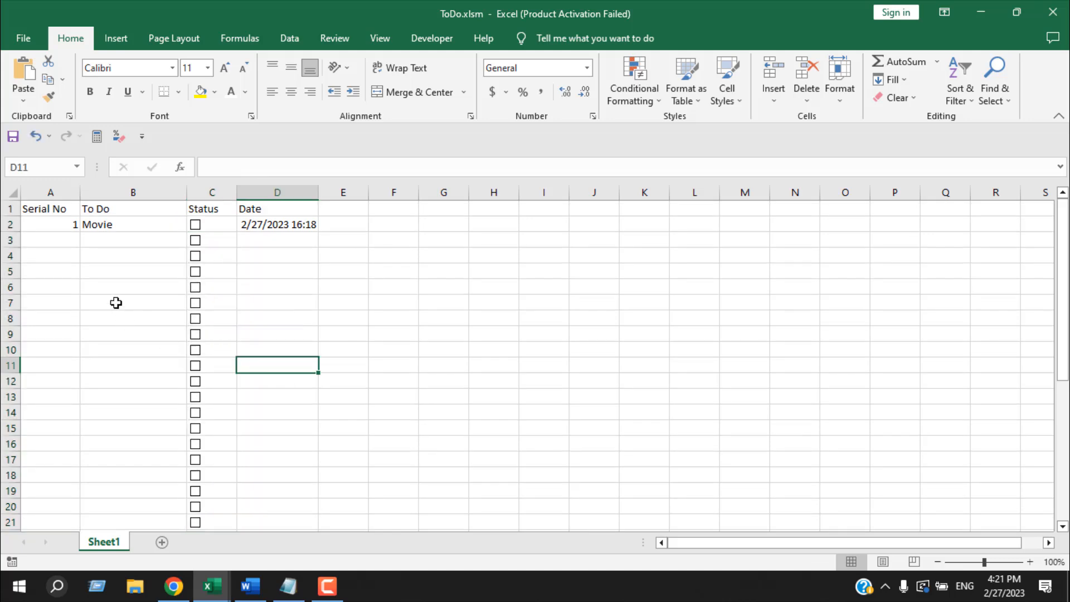
pyautogui.click(49, 224)
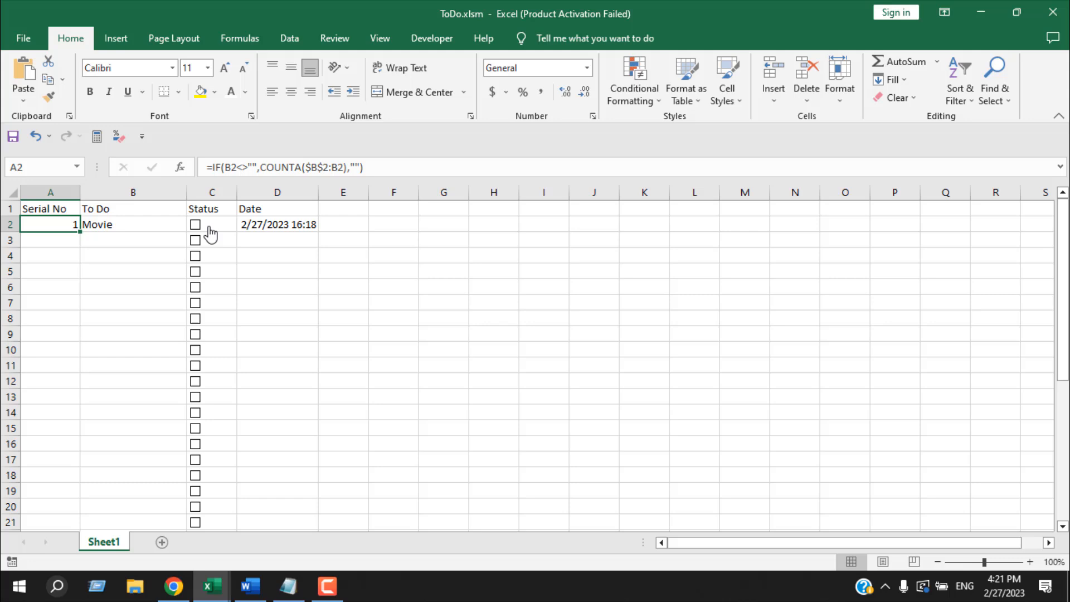
pyautogui.click(277, 301)
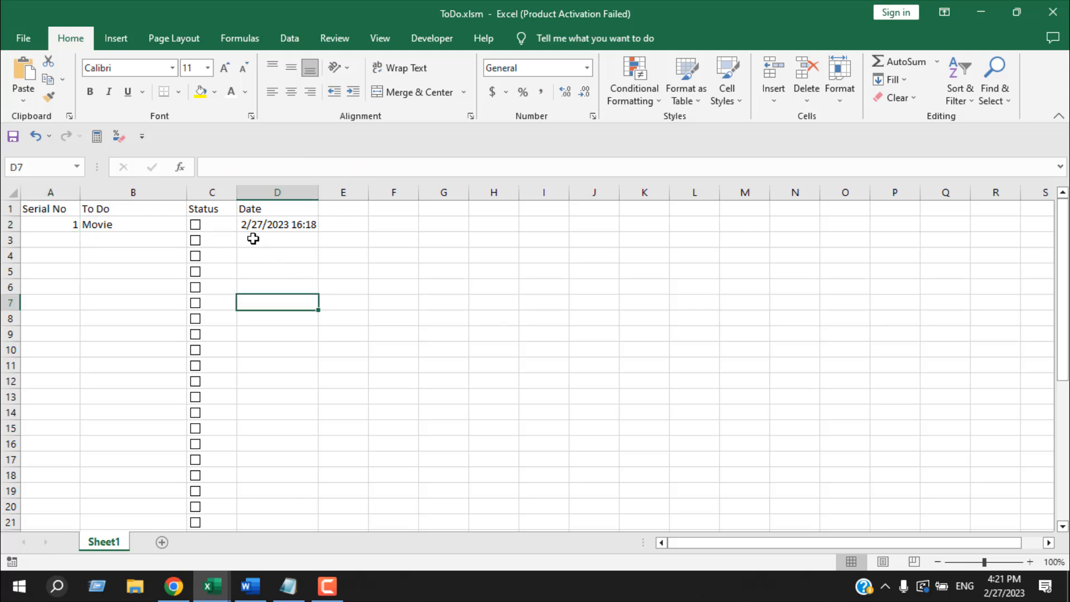
pyautogui.click(277, 240)
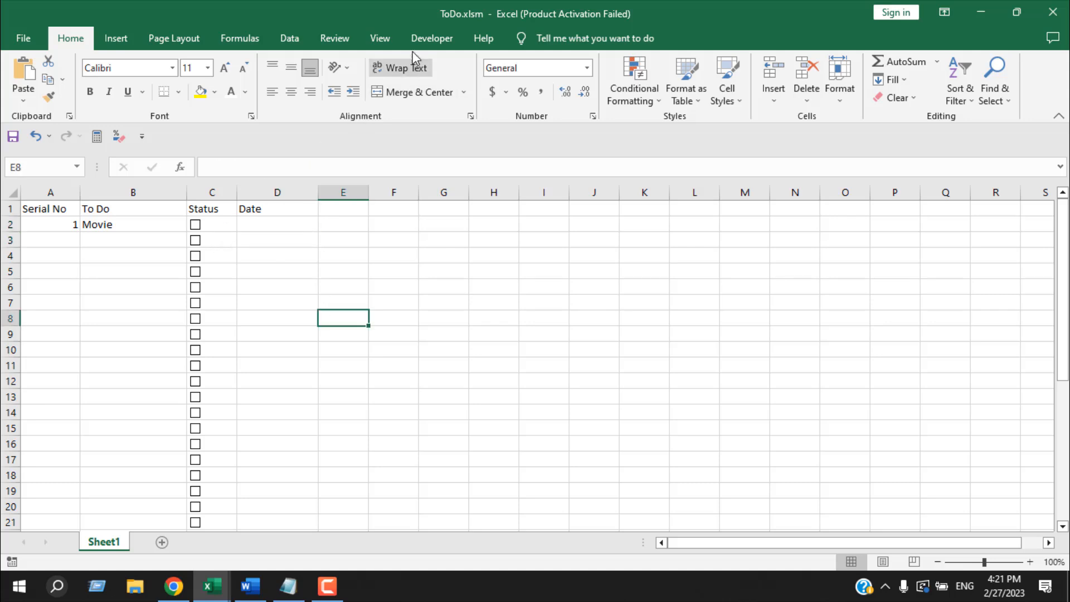
# Step: Open the Visual Basic editor showing the AddCheckBoxes macro in Module1
pyautogui.click(431, 37)
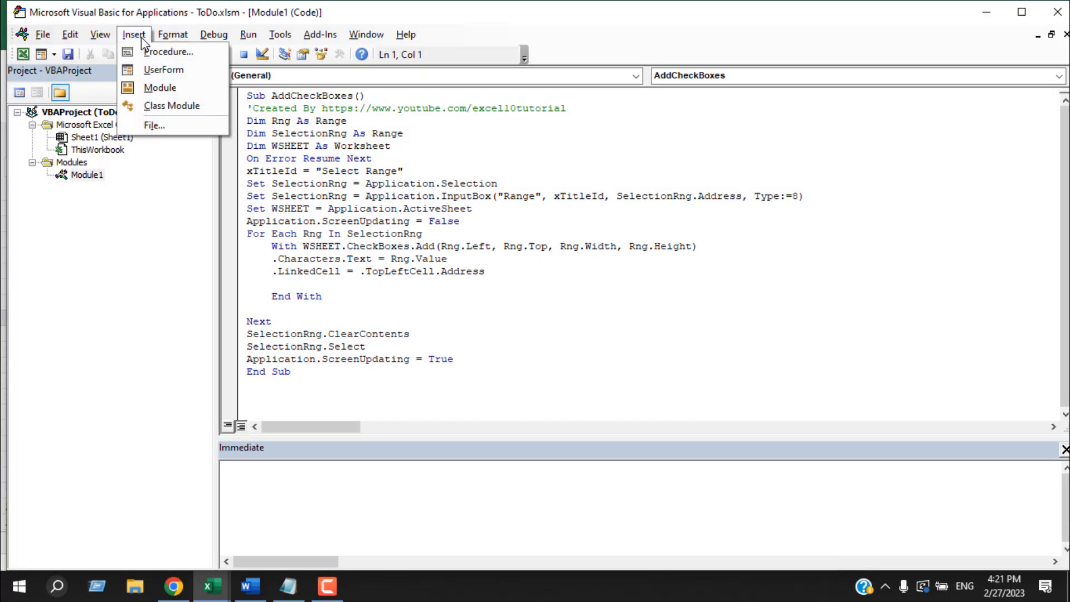
# Step: Insert Module2 and add the CheckBox_TimeStamp subroutine to it
pyautogui.click(160, 87)
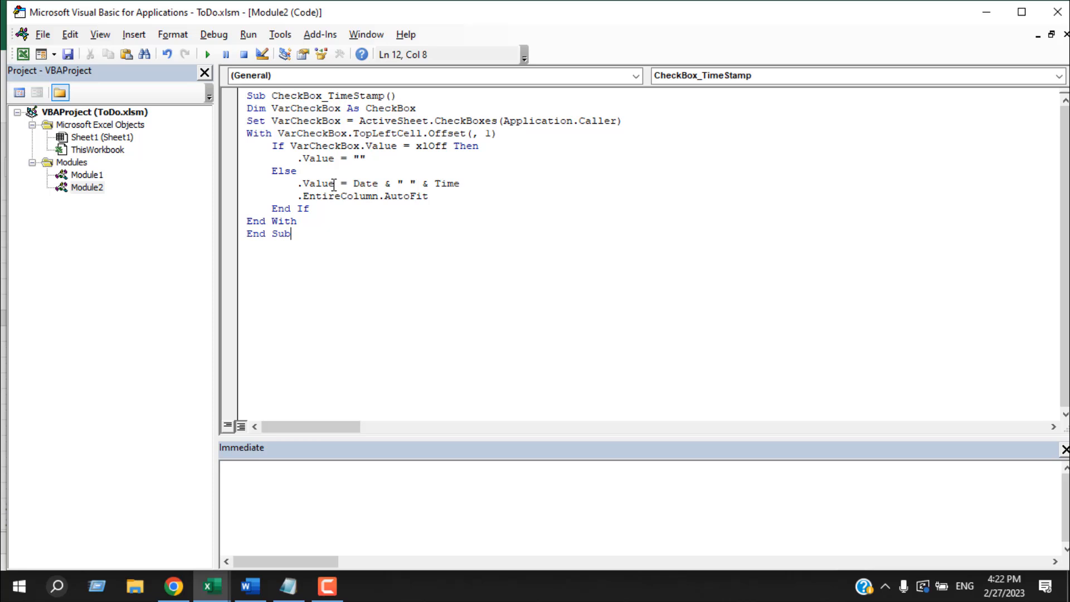
pyautogui.moveTo(360, 330)
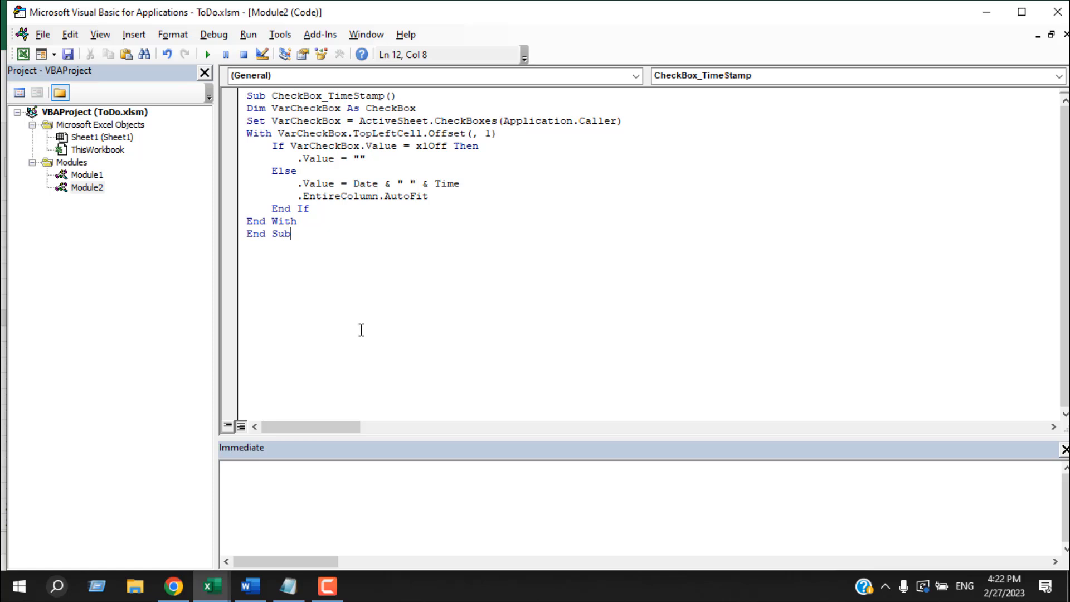
pyautogui.moveTo(389, 286)
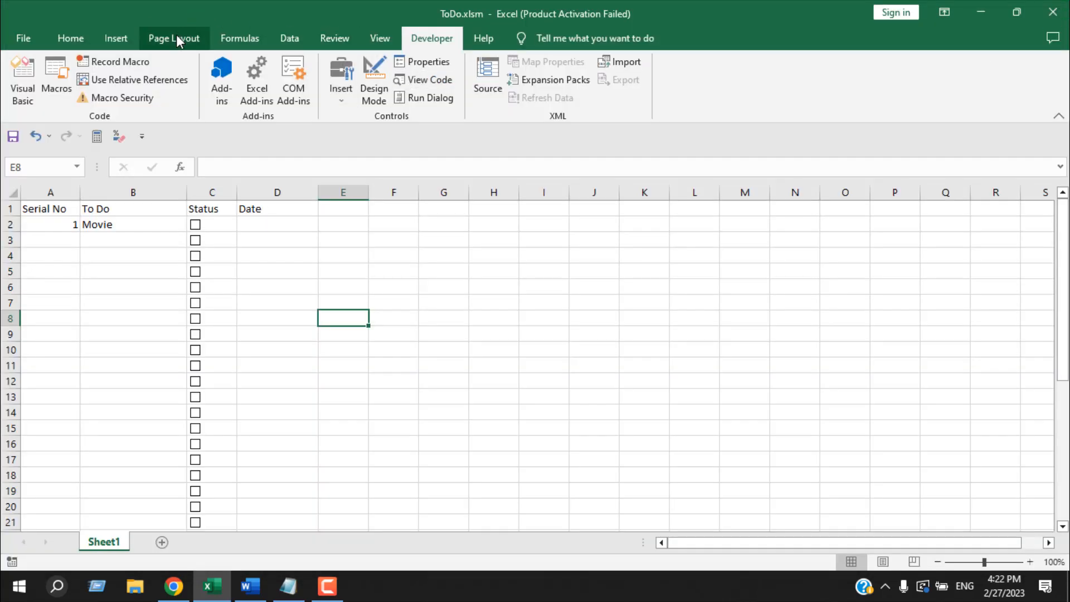
# Step: In the Page Layout Selection Pane, select Check Box 33 through the last checkbox
pyautogui.click(174, 39)
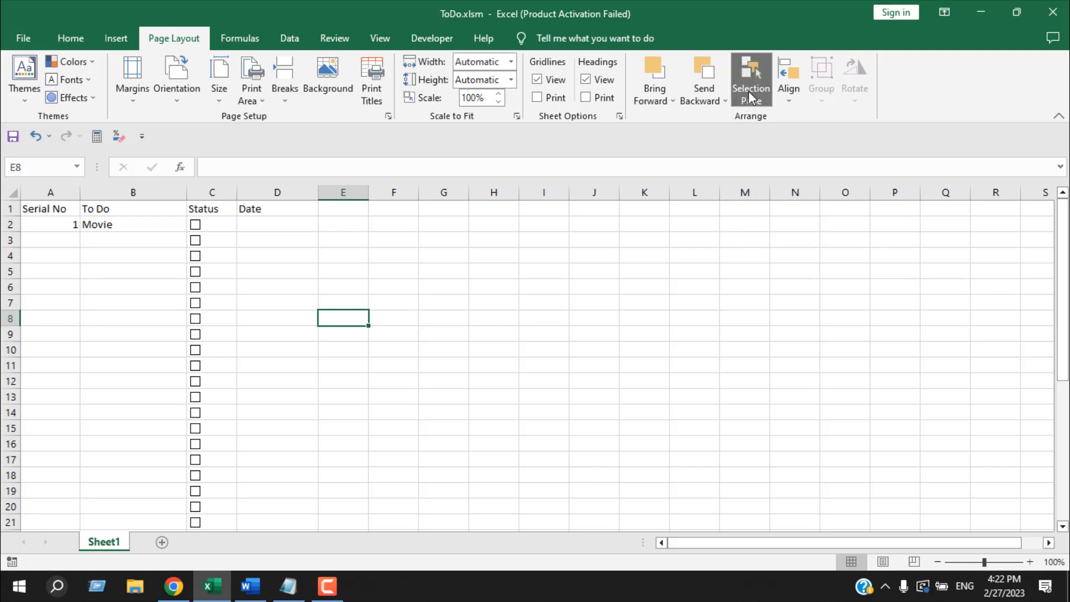
pyautogui.click(749, 78)
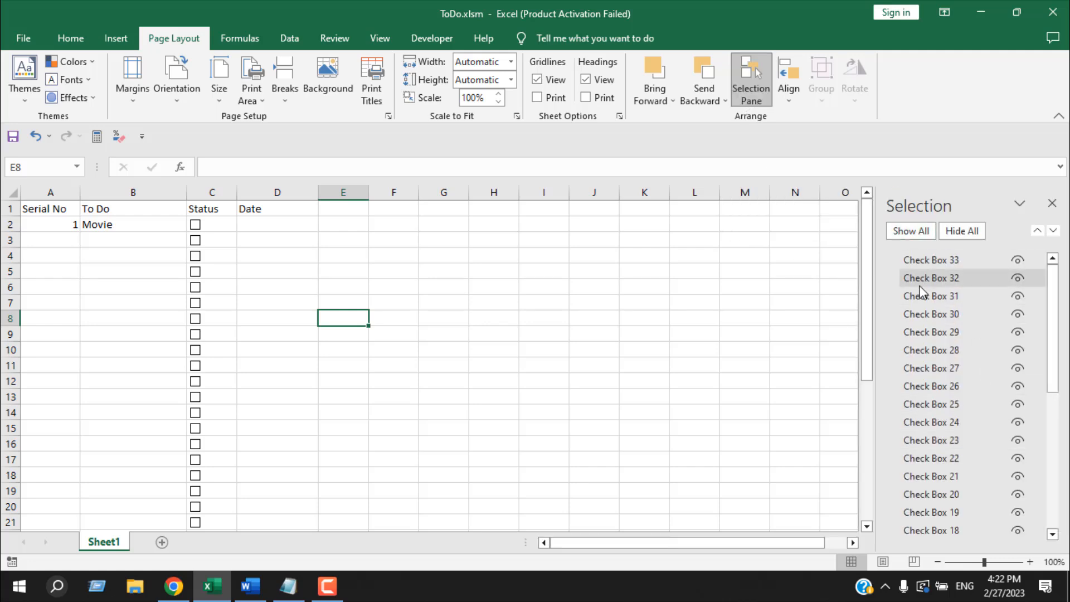
pyautogui.click(931, 260)
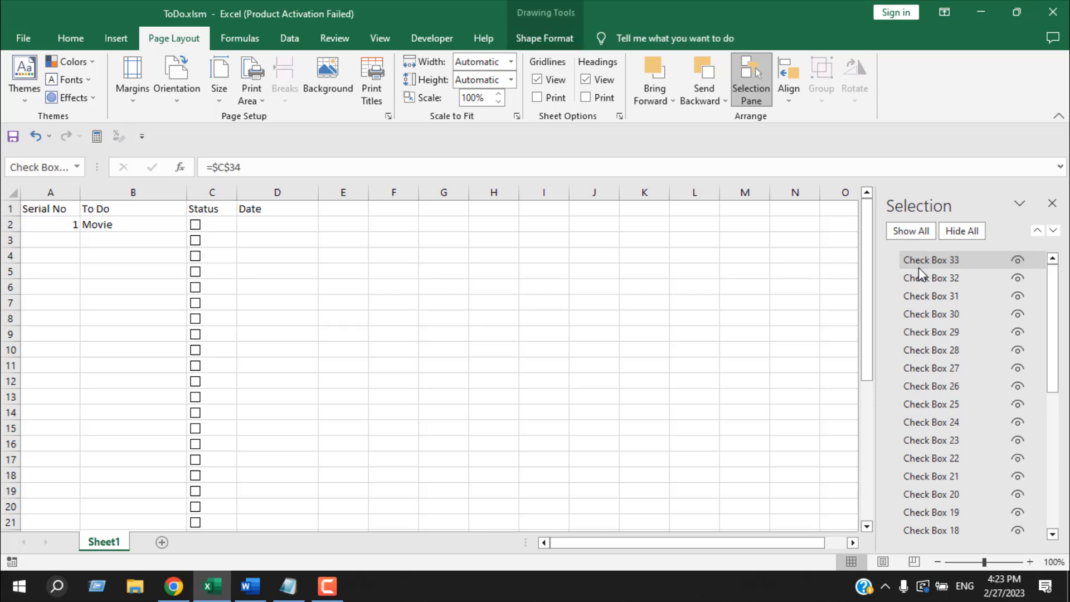
pyautogui.scroll(-3)
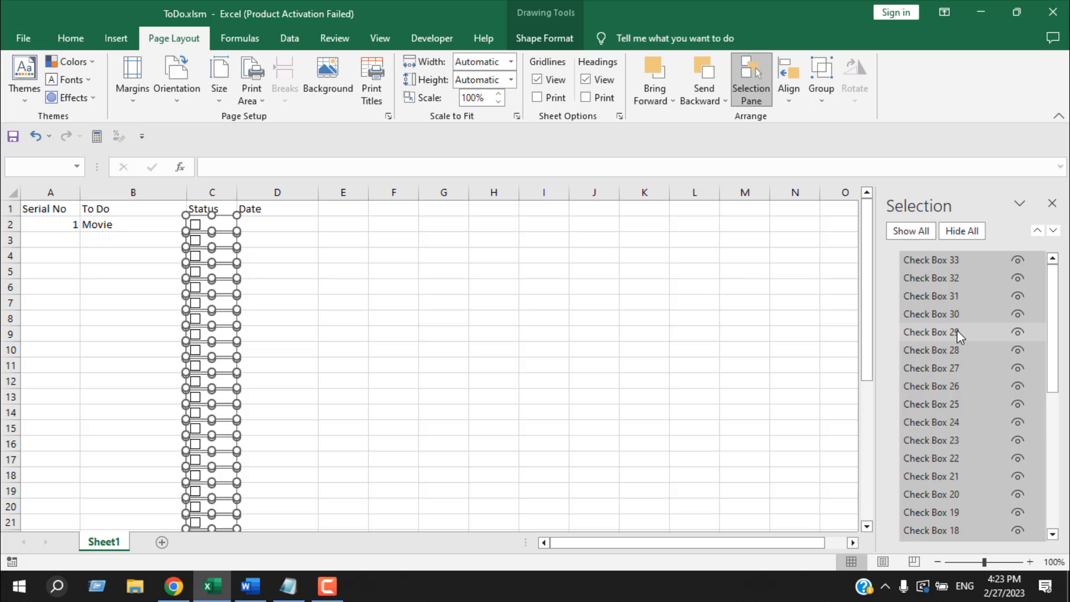
pyautogui.moveTo(951, 271)
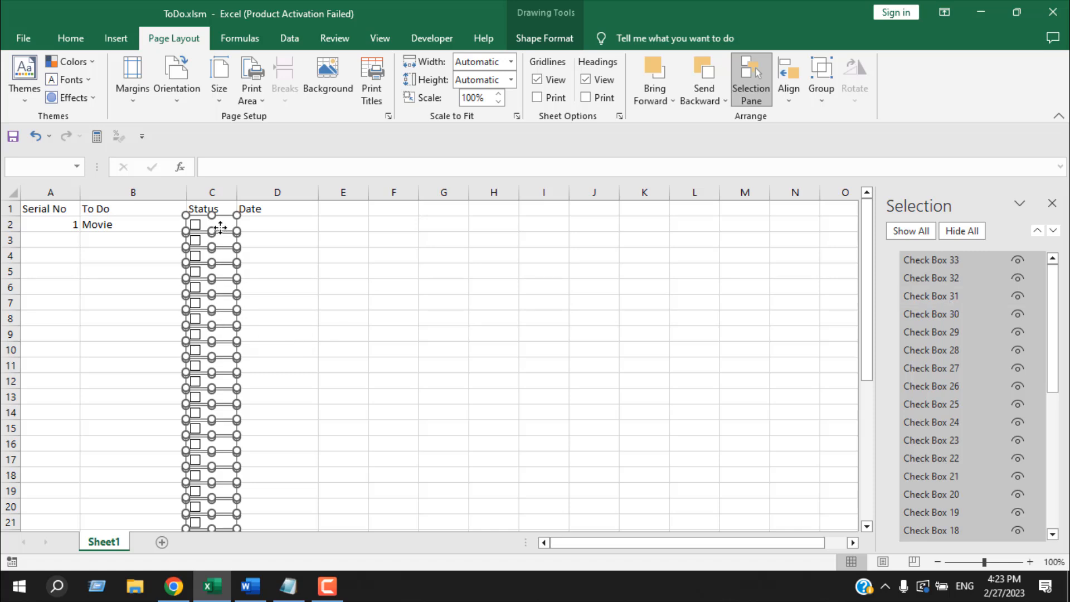
# Step: Assign the CheckBox_TimeStamp macro to the selected checkboxes
pyautogui.rightClick(221, 227)
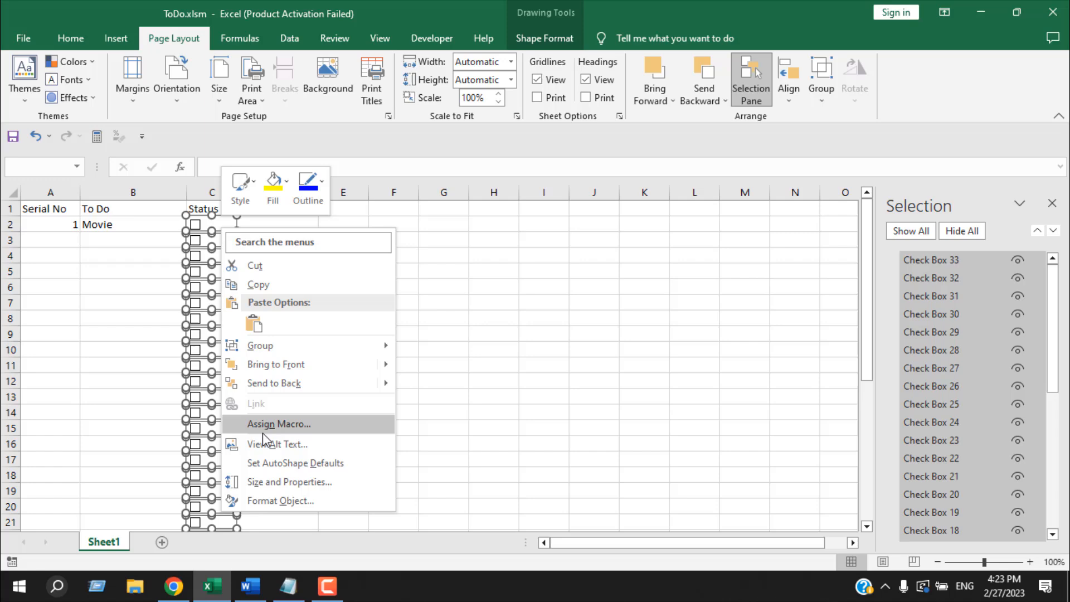
pyautogui.click(278, 424)
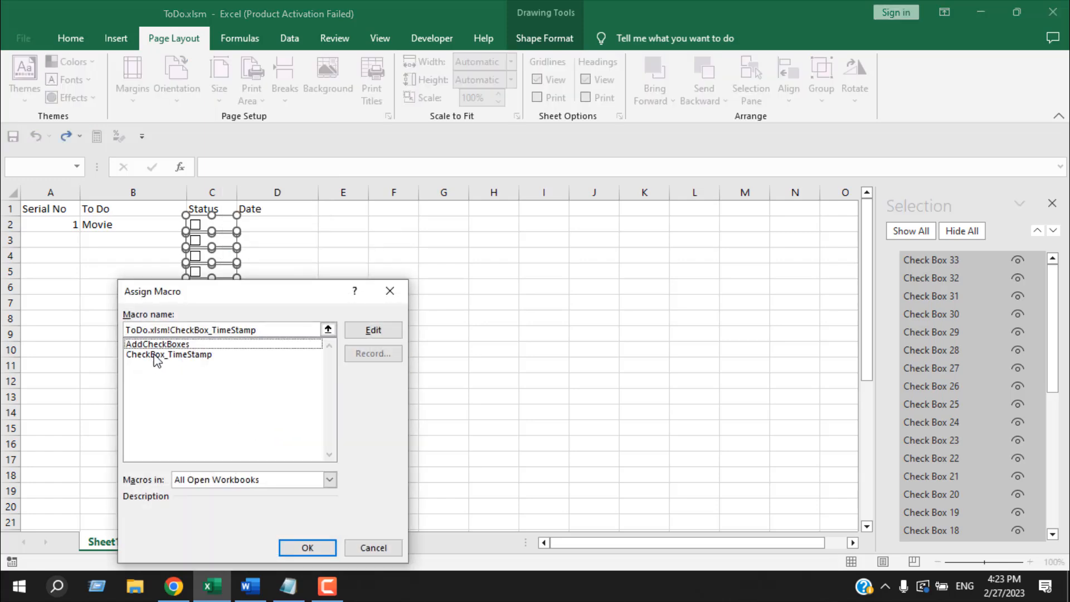
pyautogui.click(168, 355)
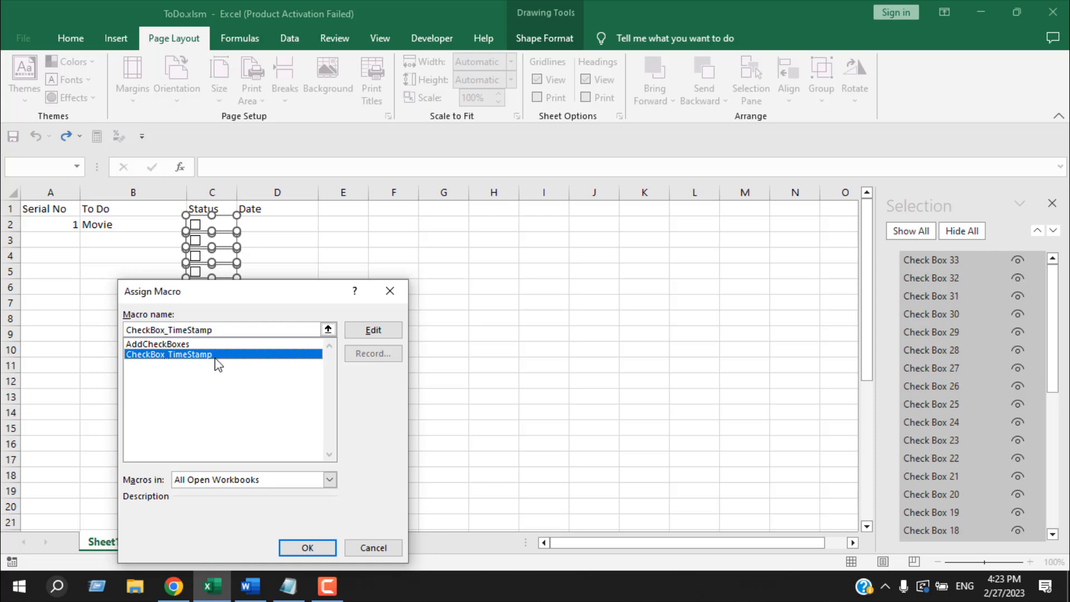
pyautogui.moveTo(165, 368)
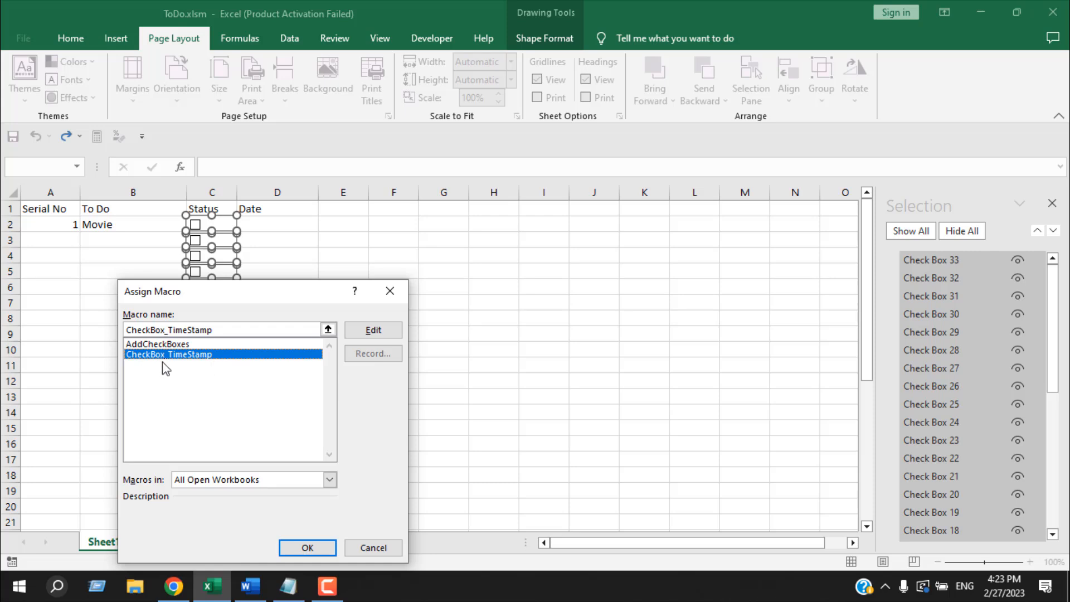
pyautogui.click(307, 547)
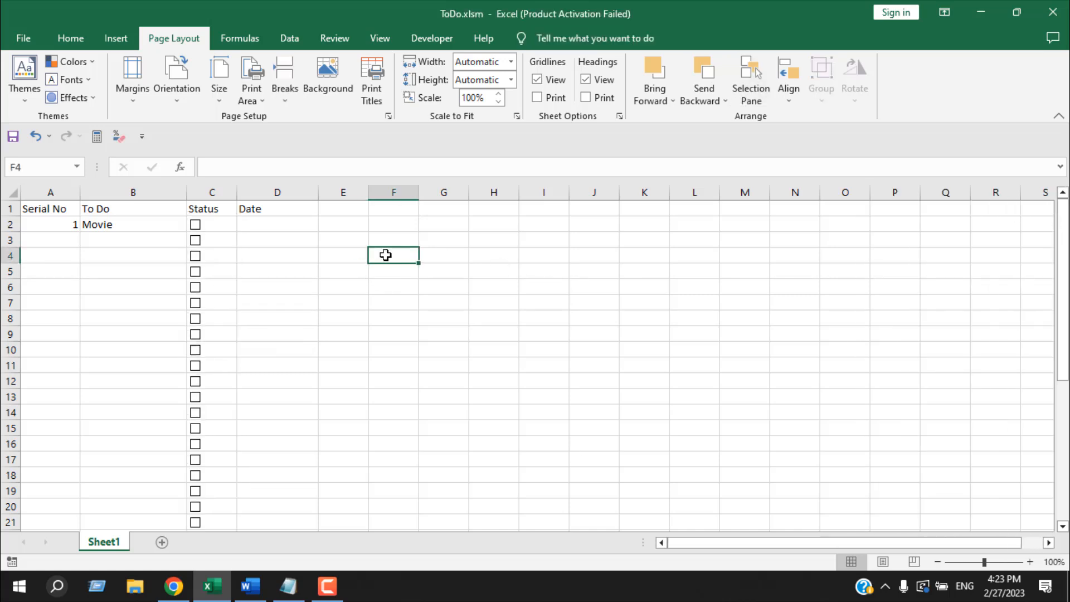
pyautogui.moveTo(217, 231)
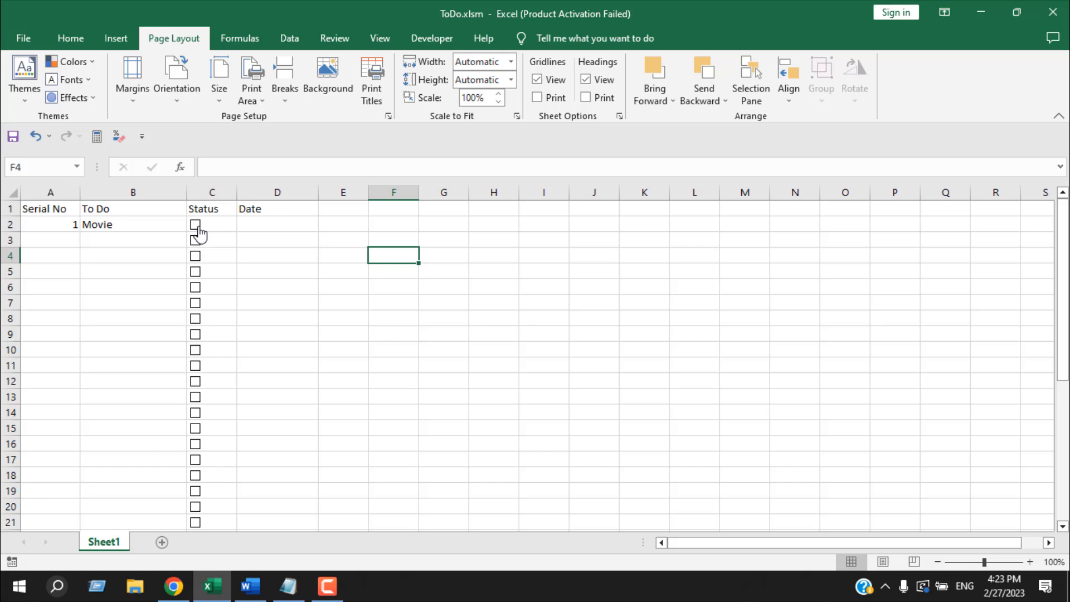
# Step: Tick Movie (stamped 16:23), add task 2 Dinner in B3 and tick it (16:24)
pyautogui.click(195, 225)
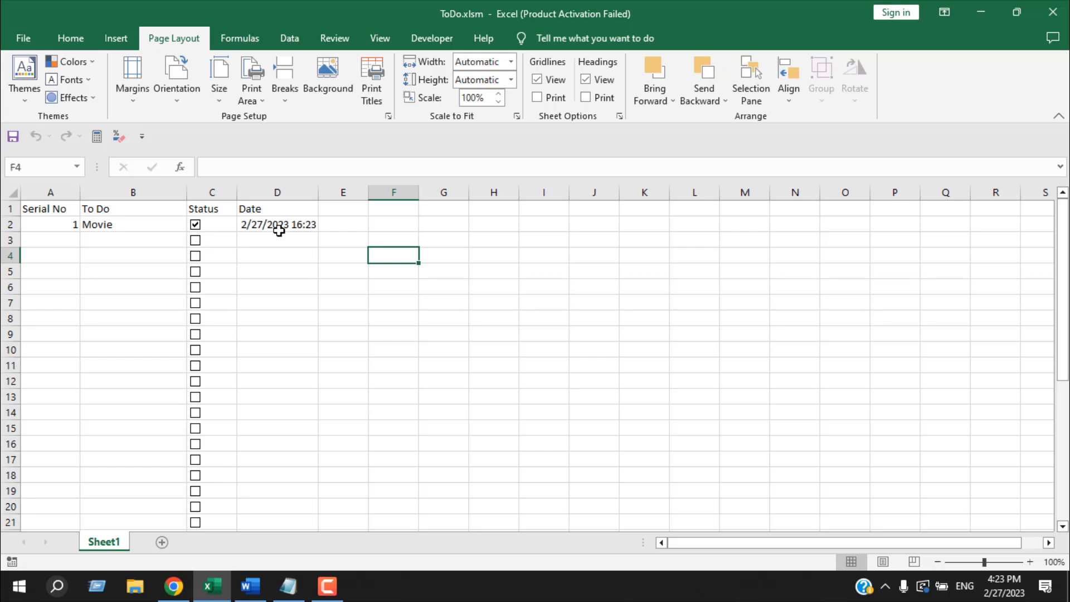
pyautogui.moveTo(170, 236)
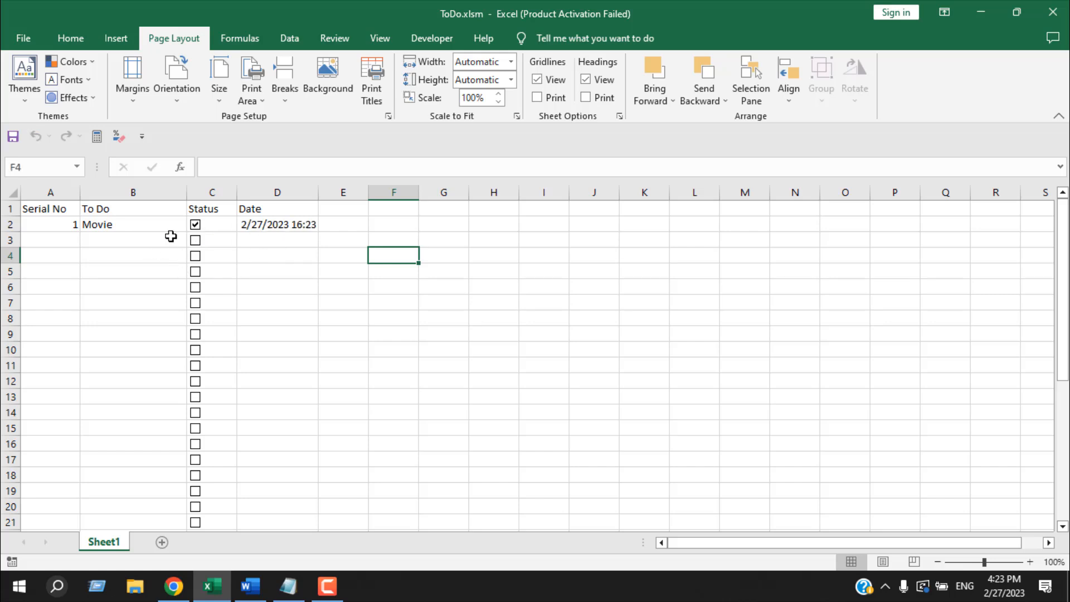
pyautogui.click(134, 239)
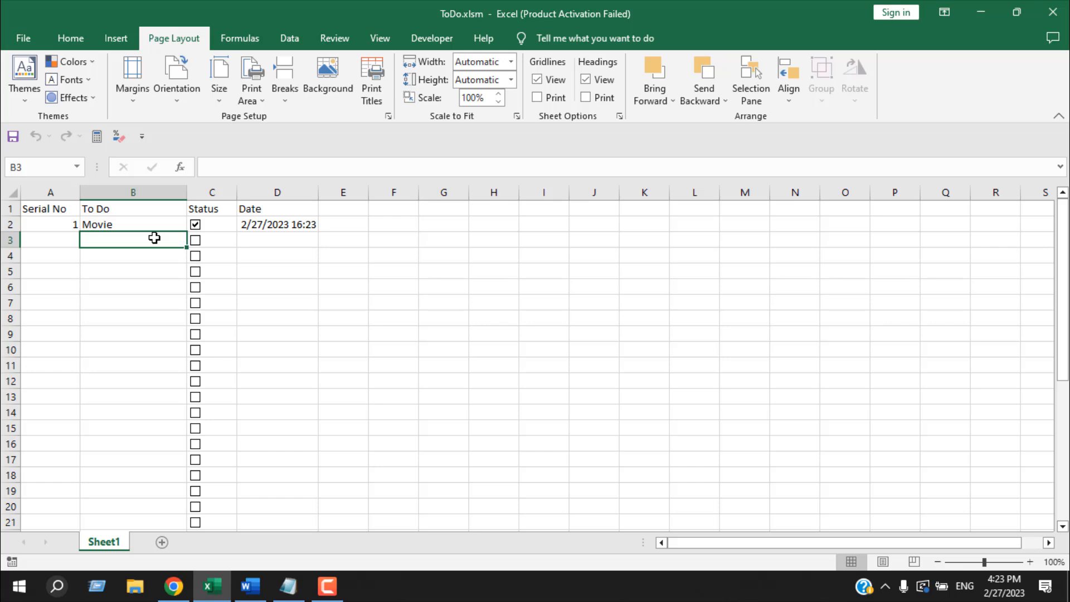
pyautogui.write('Dinner')
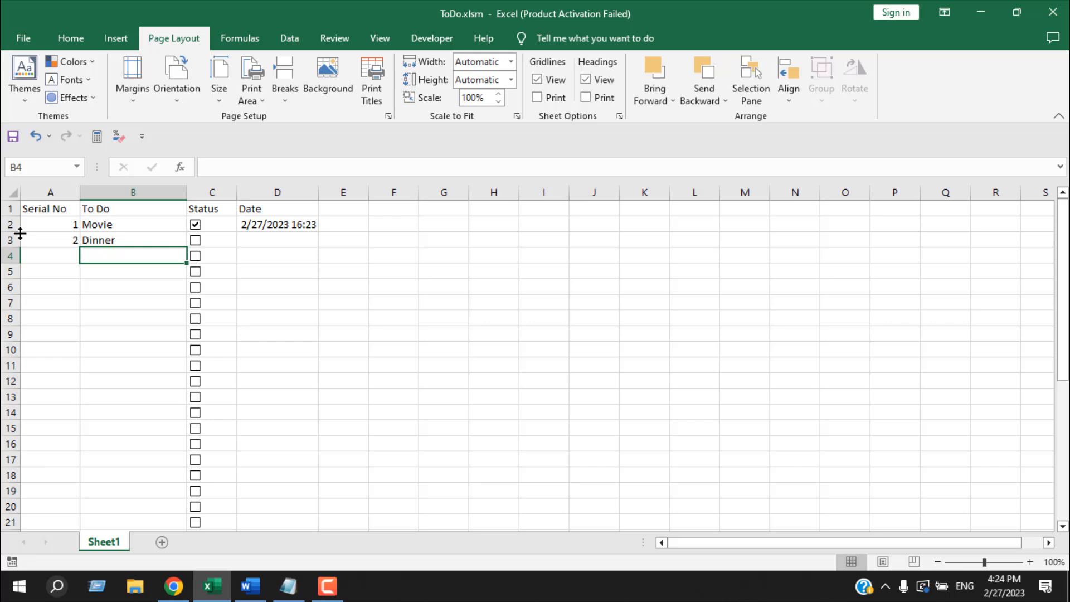
pyautogui.click(49, 240)
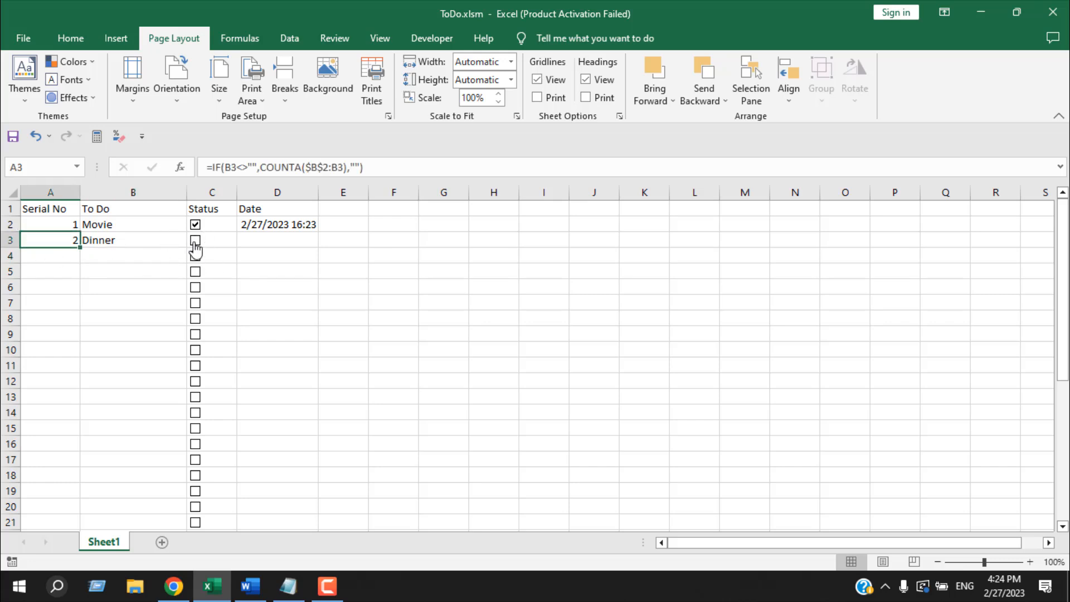
pyautogui.click(195, 240)
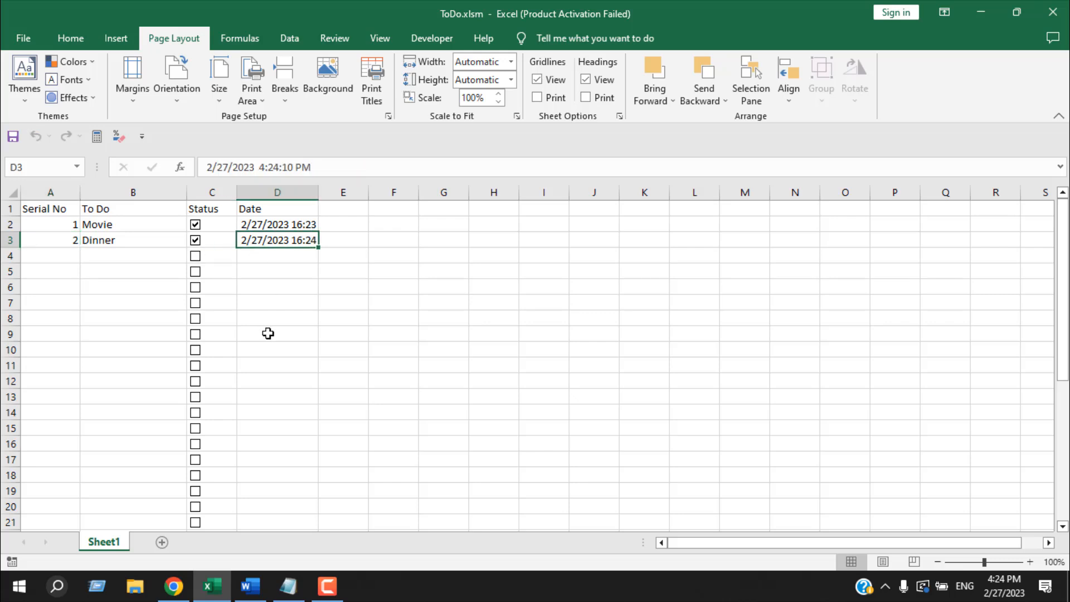
pyautogui.click(276, 334)
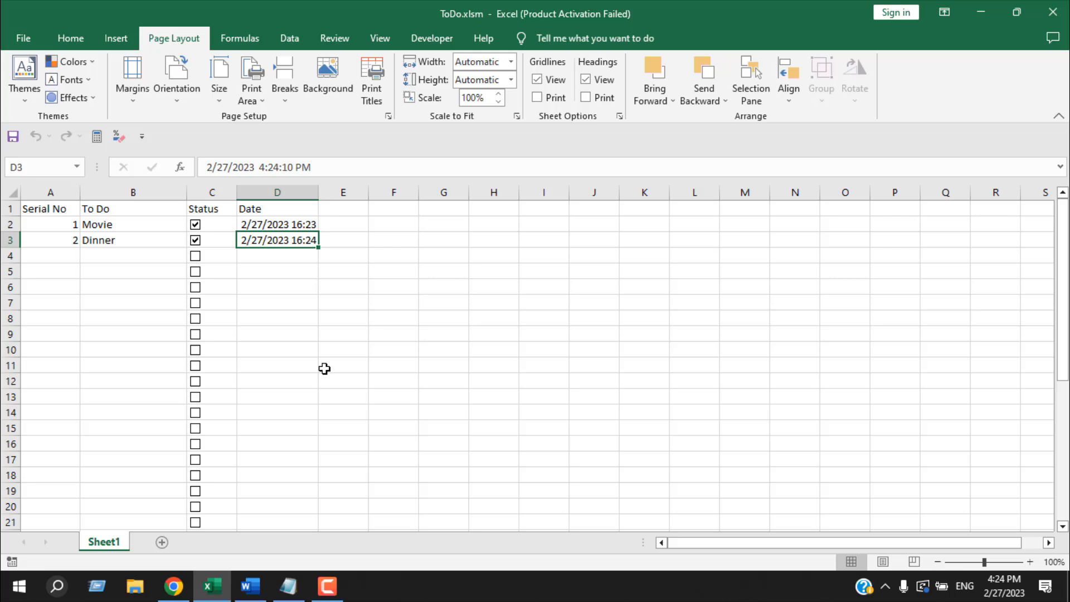
pyautogui.moveTo(325, 370)
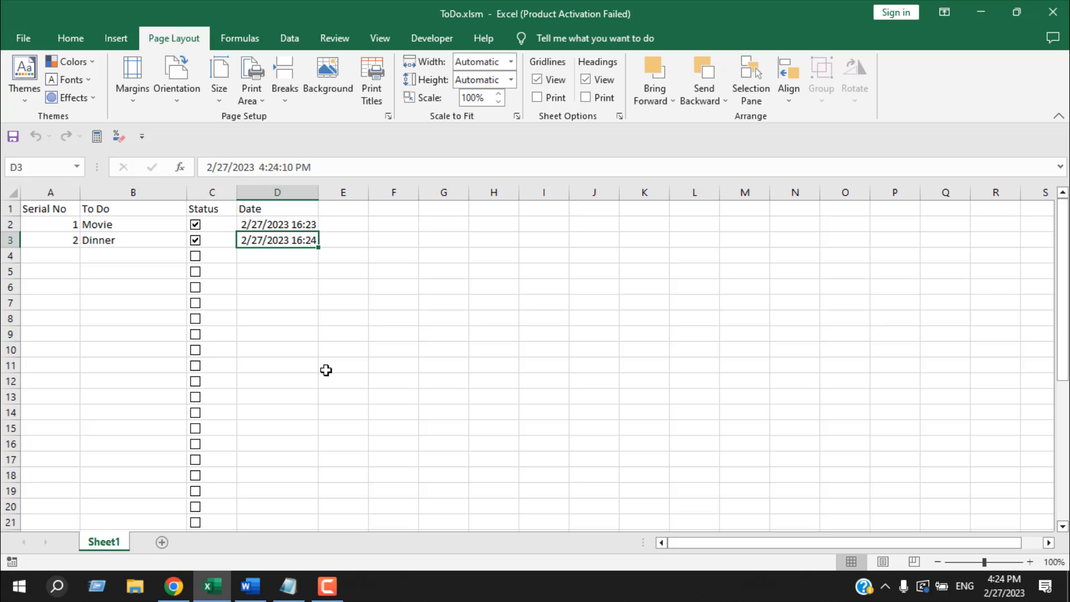
pyautogui.moveTo(326, 371)
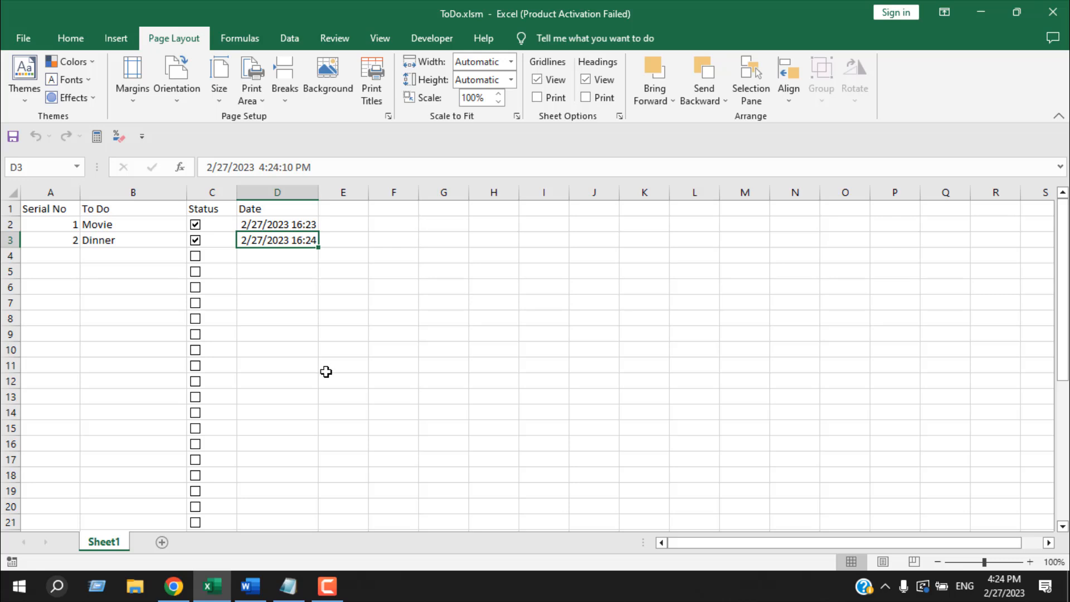